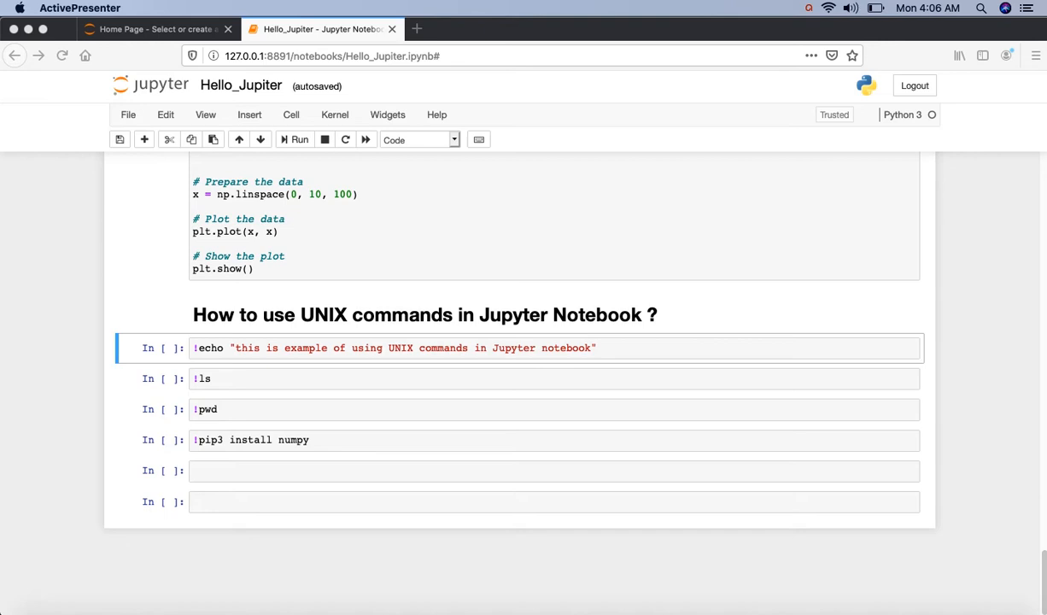
mouse_move(521, 358)
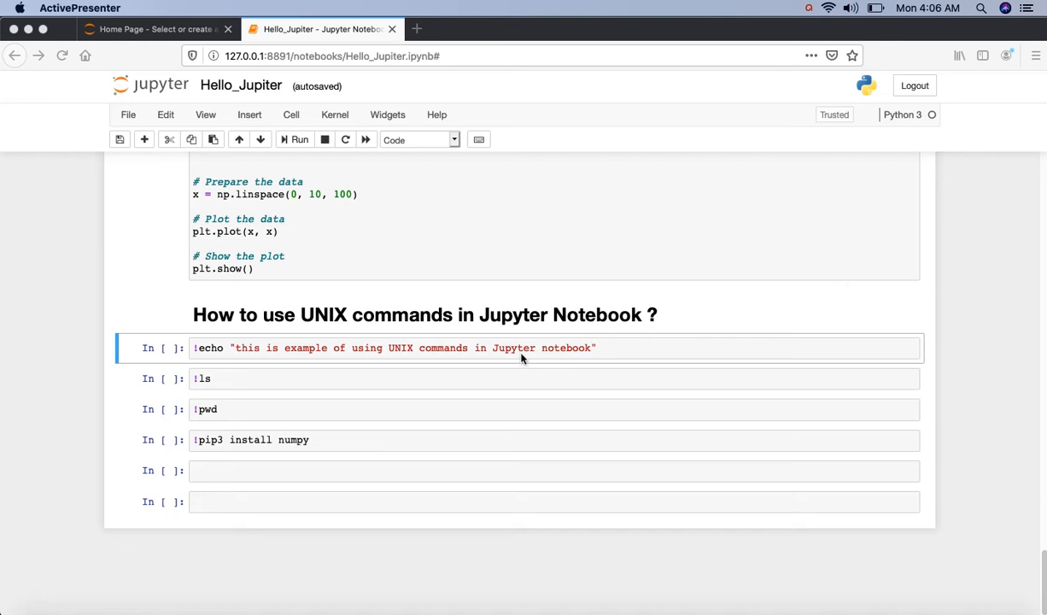
mouse_move(197, 371)
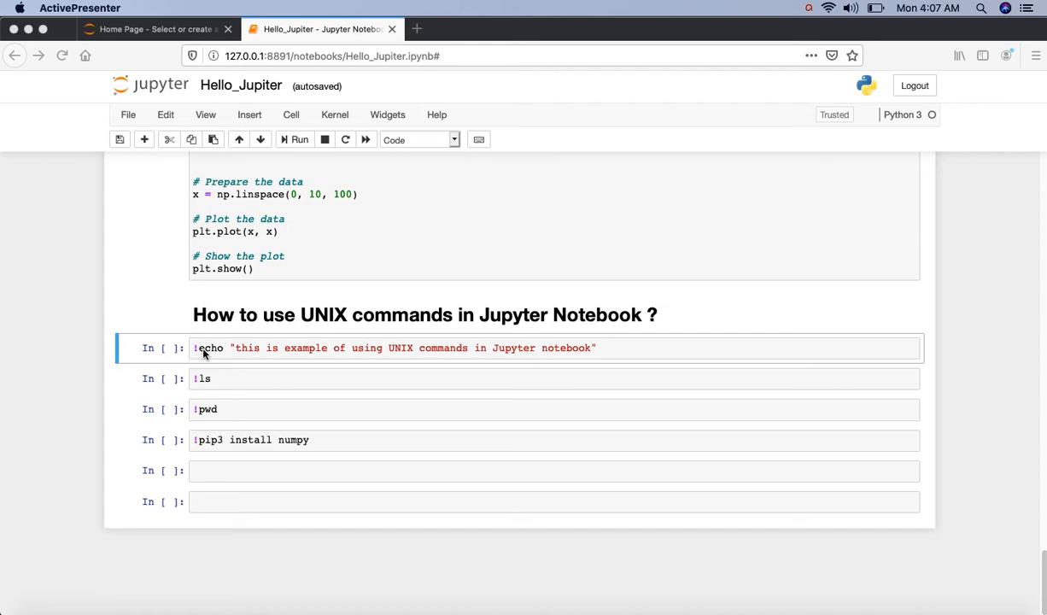
Step: Run the !echo cell so its message about using UNIX commands prints with execution count 18
left_click(203, 348)
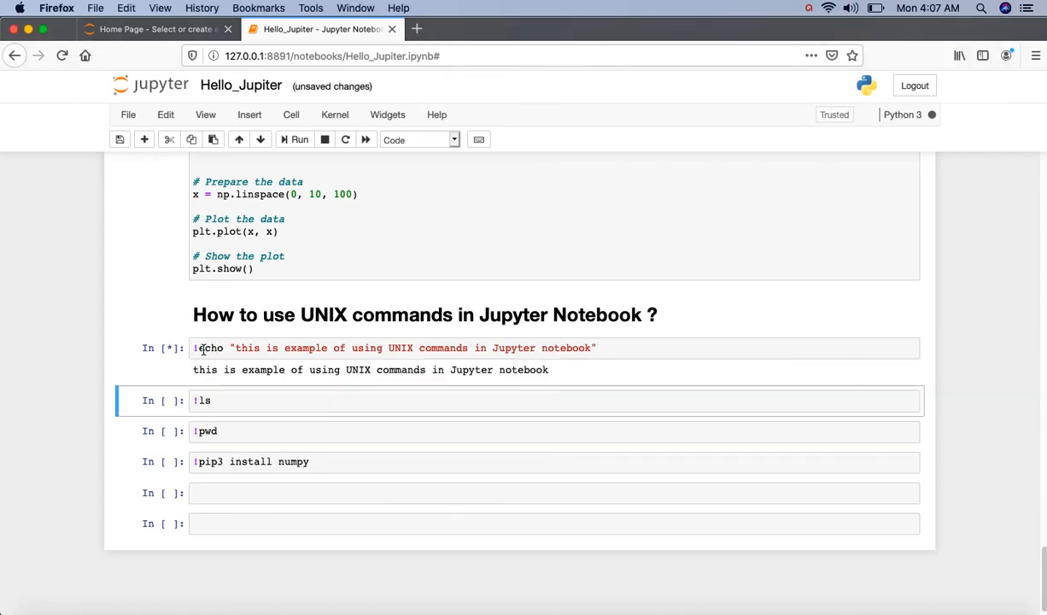
left_click(295, 139)
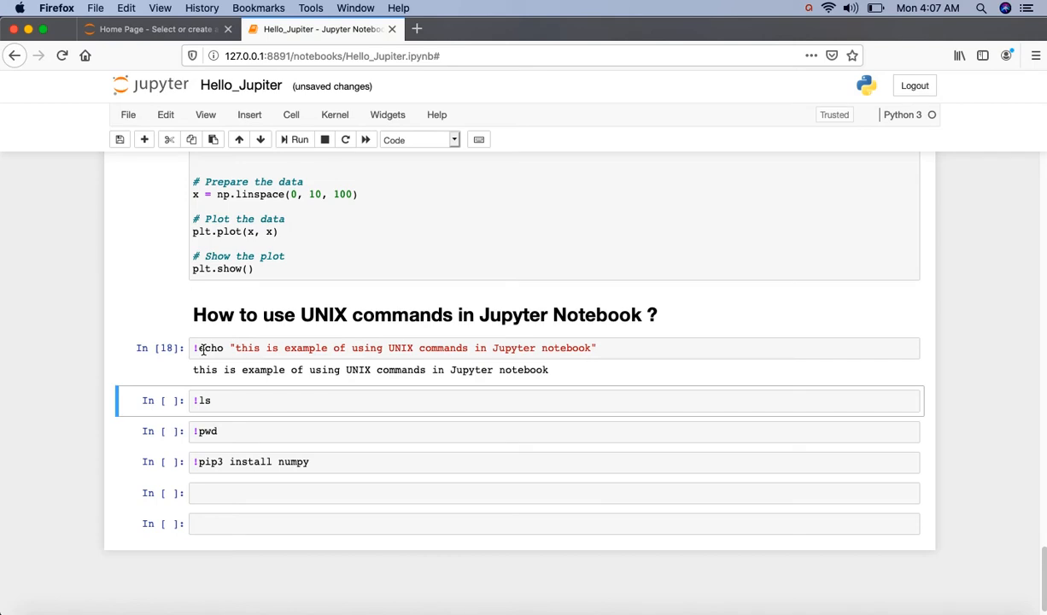